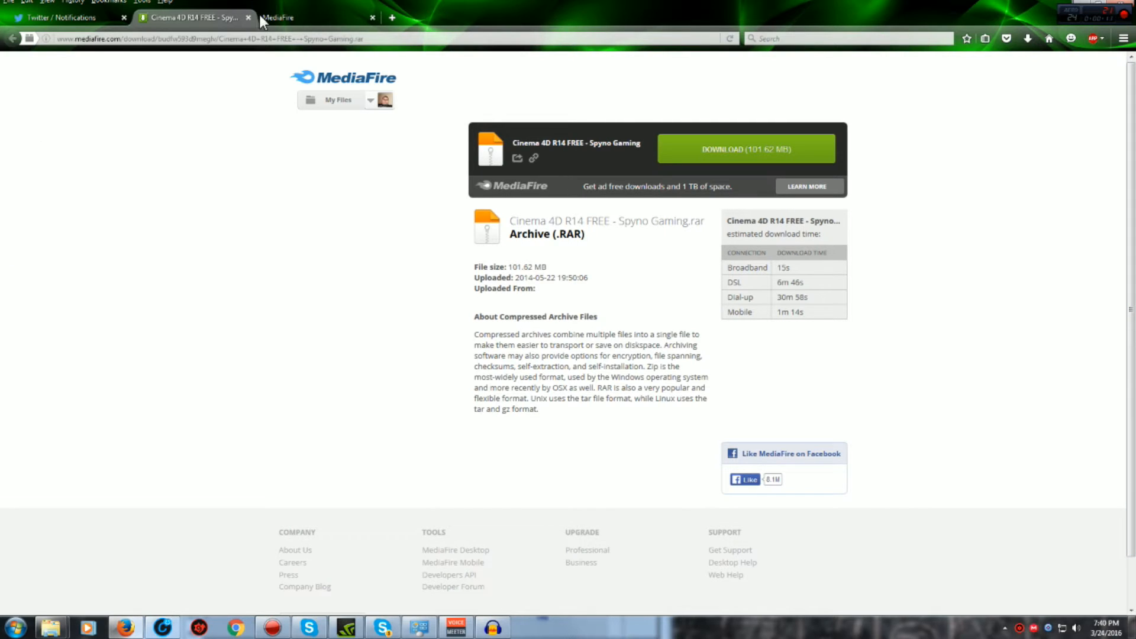
pyautogui.moveTo(775, 186)
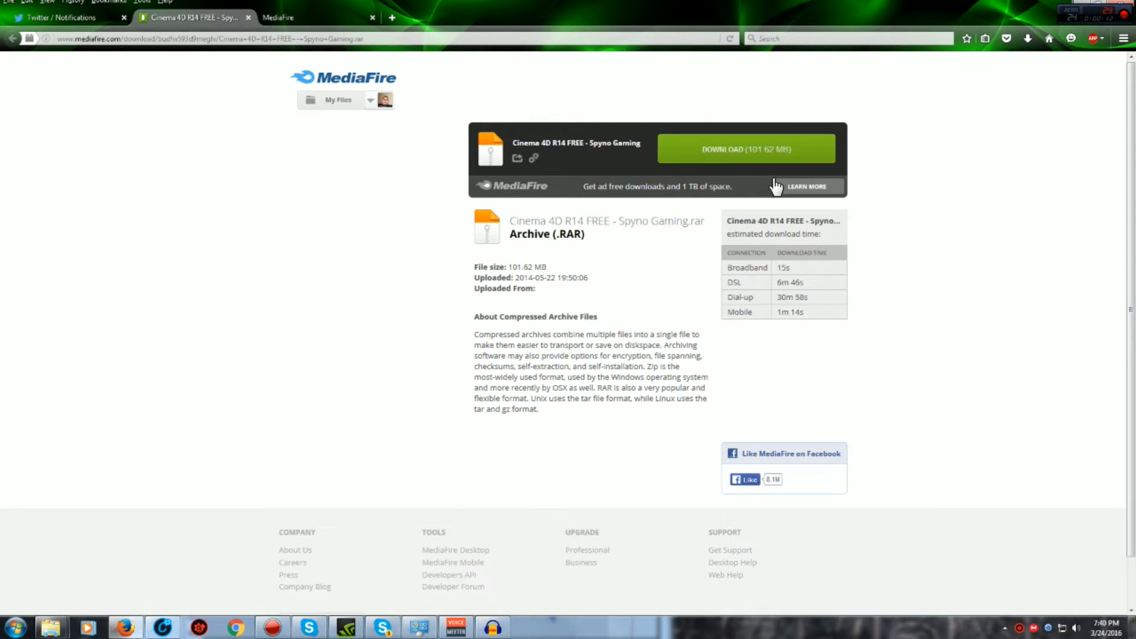
pyautogui.moveTo(767, 167)
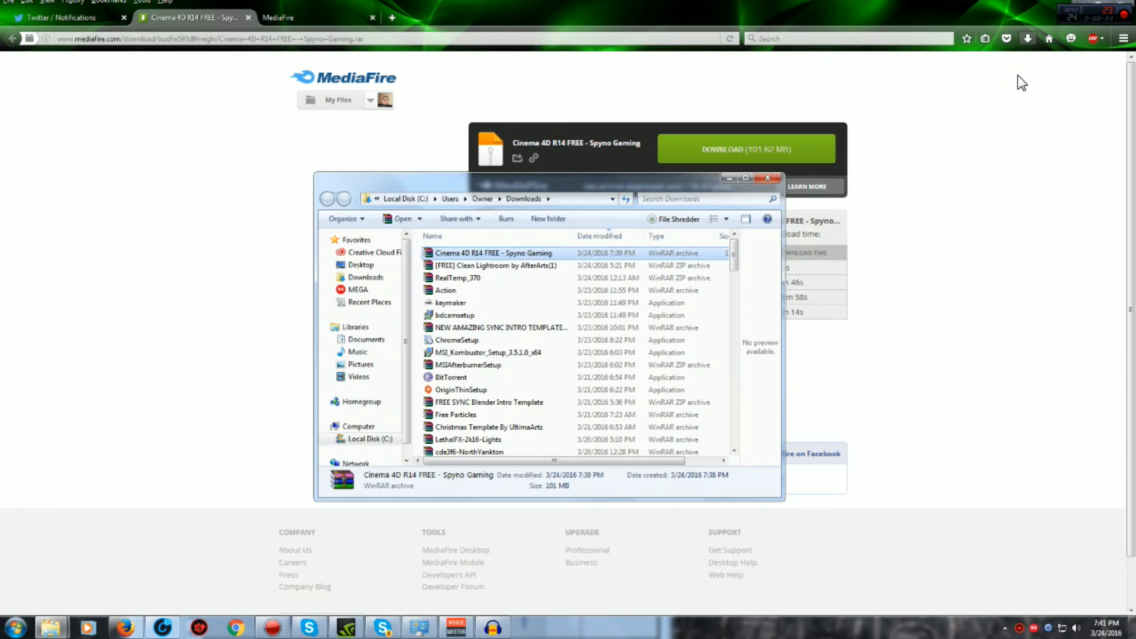
pyautogui.moveTo(475, 261)
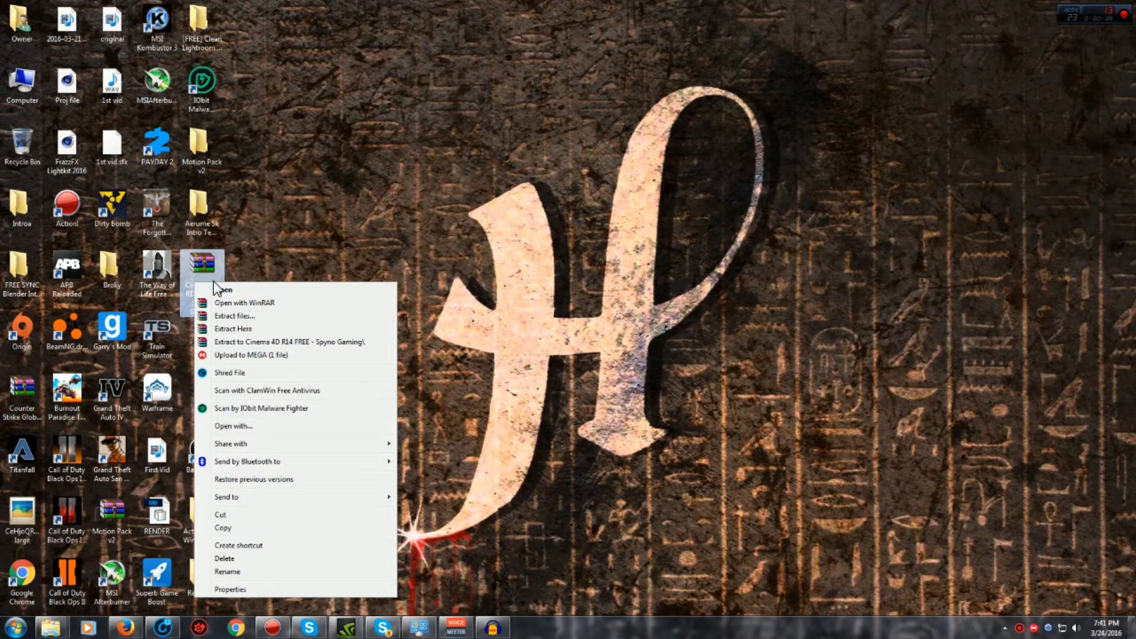
# Extract the archive to the desktop folder 'Cinema 4D R14 FREE - Spyno Gaming'.
pyautogui.click(288, 342)
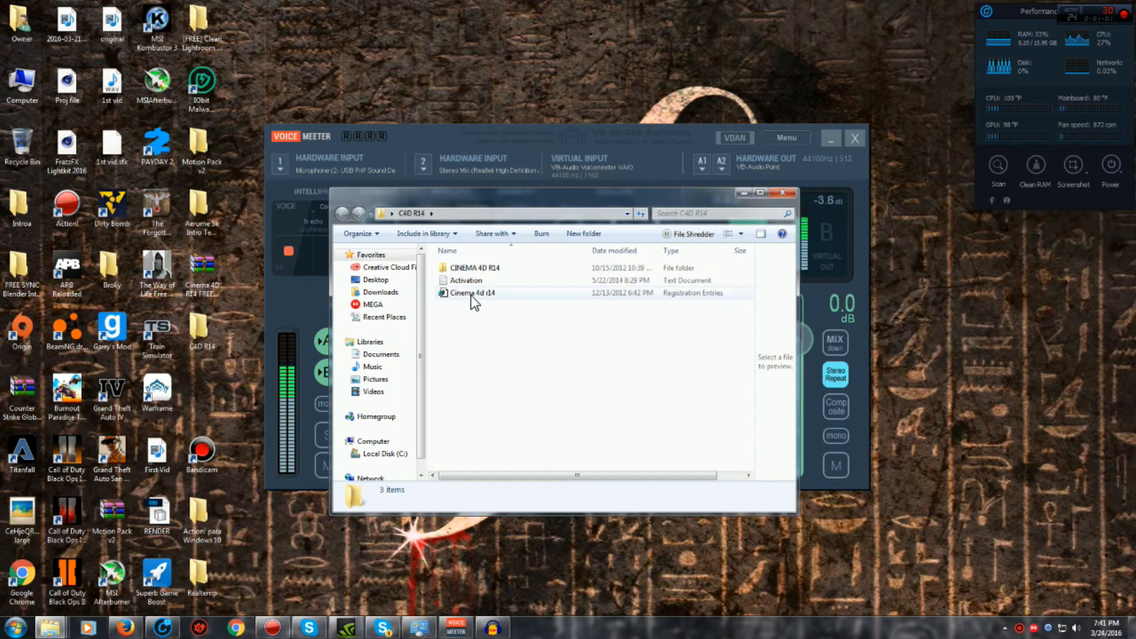
# Merge 'Cinema 4d r14.reg', allowing it to run and confirming the registry additions.
pyautogui.doubleClick(472, 293)
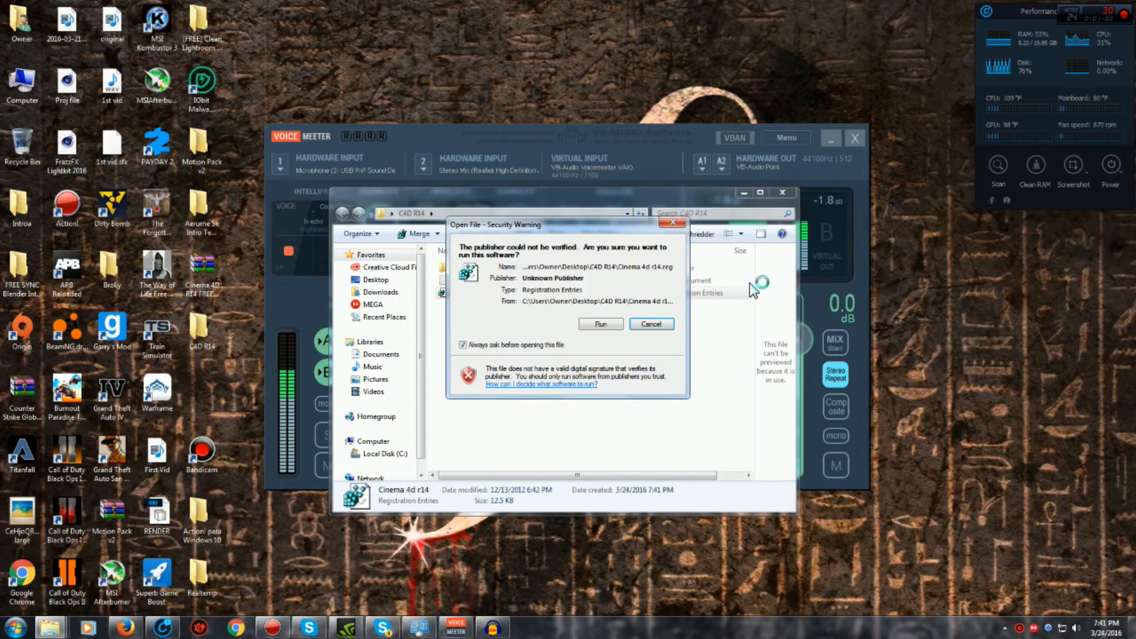
pyautogui.moveTo(572, 333)
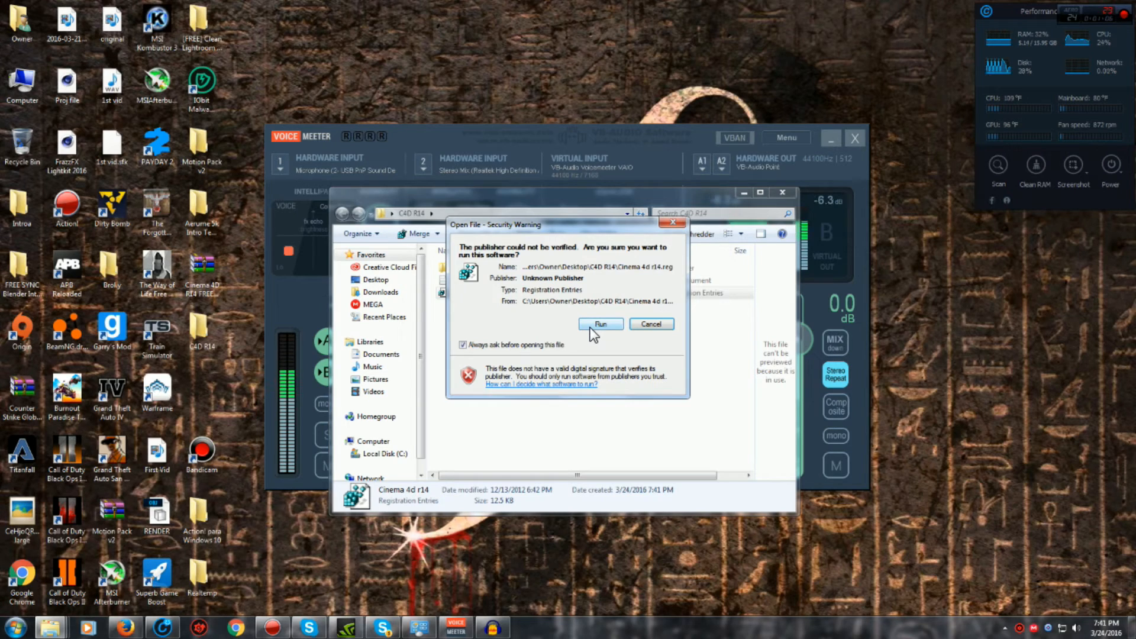
pyautogui.click(600, 324)
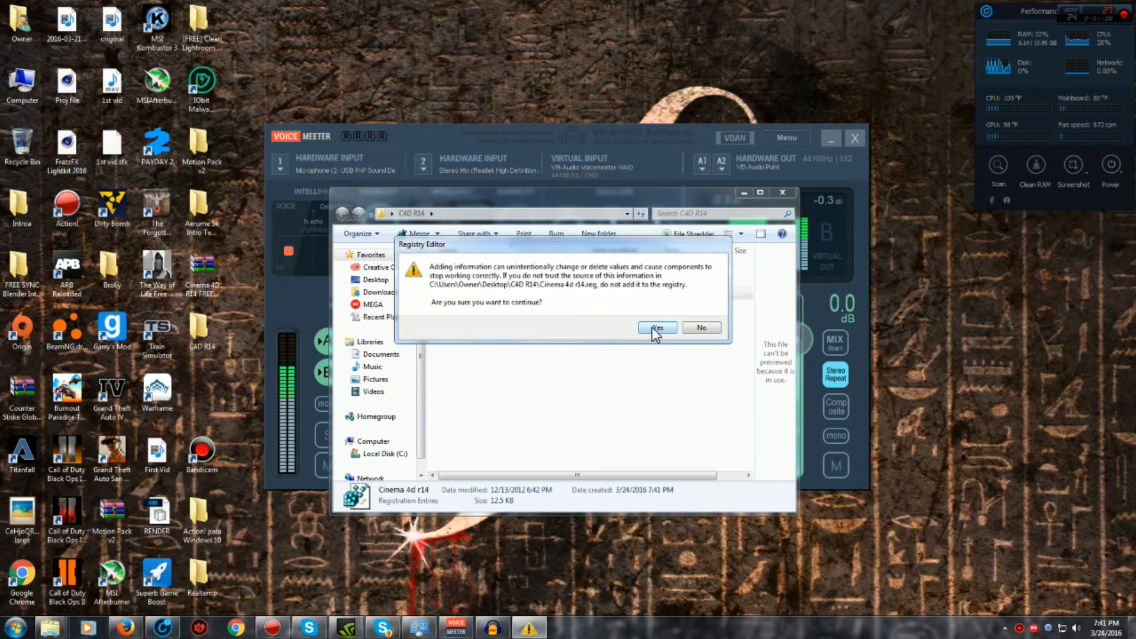
pyautogui.click(656, 327)
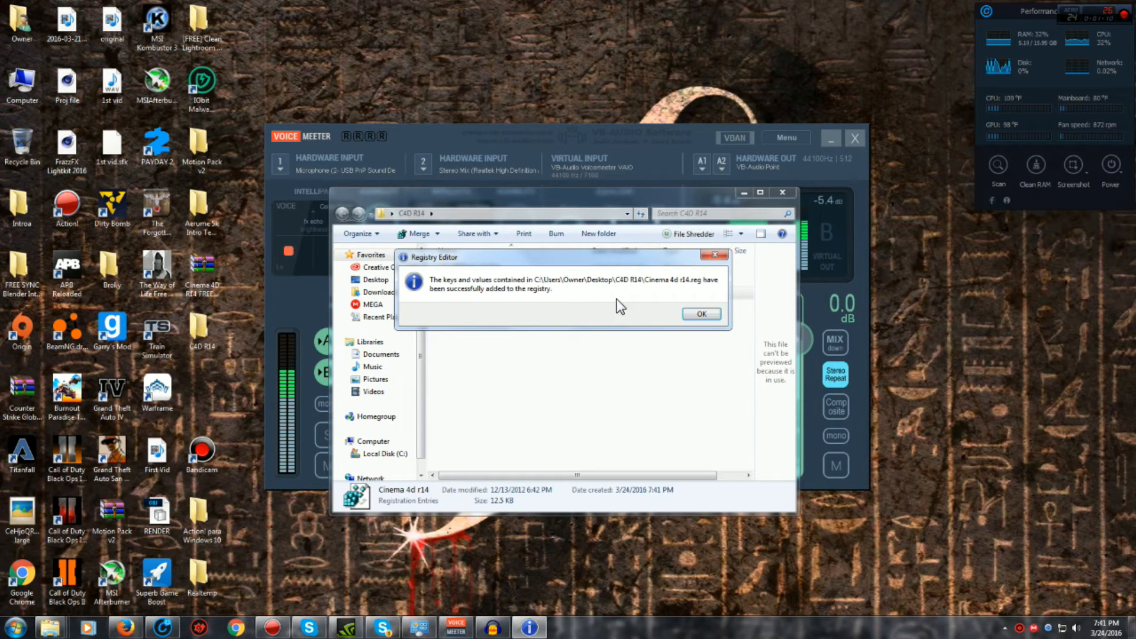
pyautogui.moveTo(756, 355)
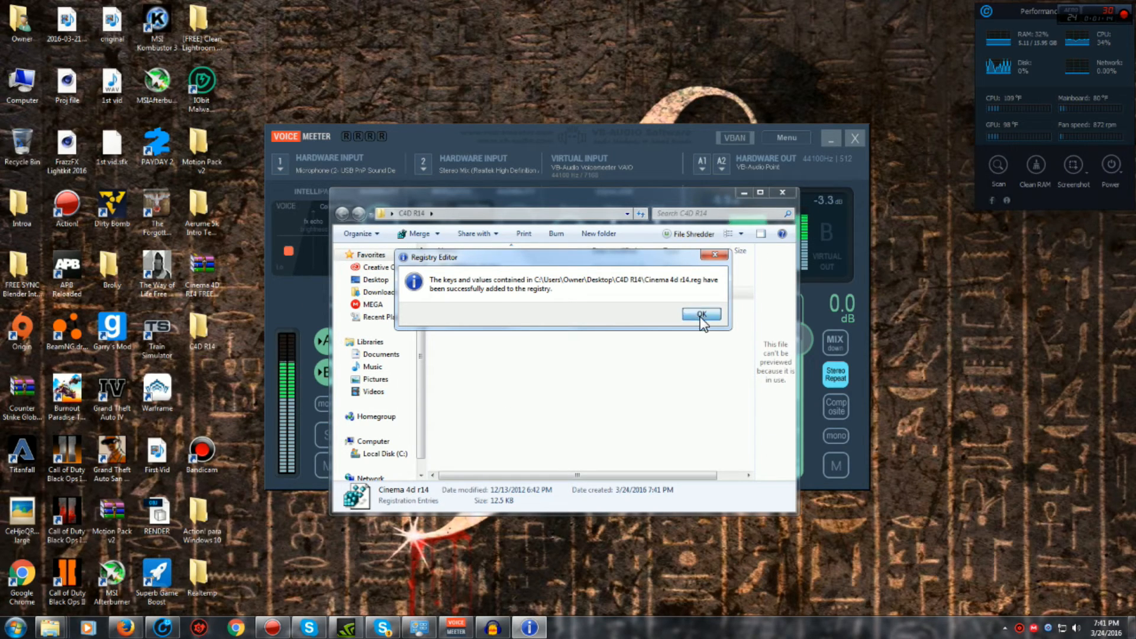
# Dismiss the registry success message and launch 'CINEMA 4D 64 Bit' from the CINEMA 4D R14 folder.
pyautogui.click(701, 313)
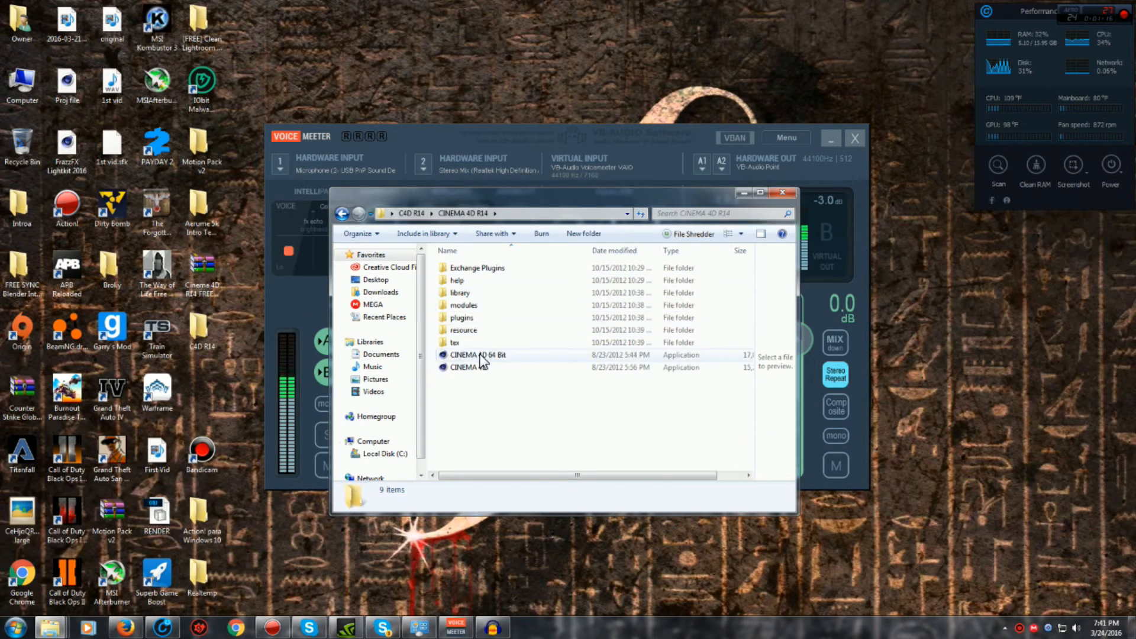
pyautogui.click(466, 368)
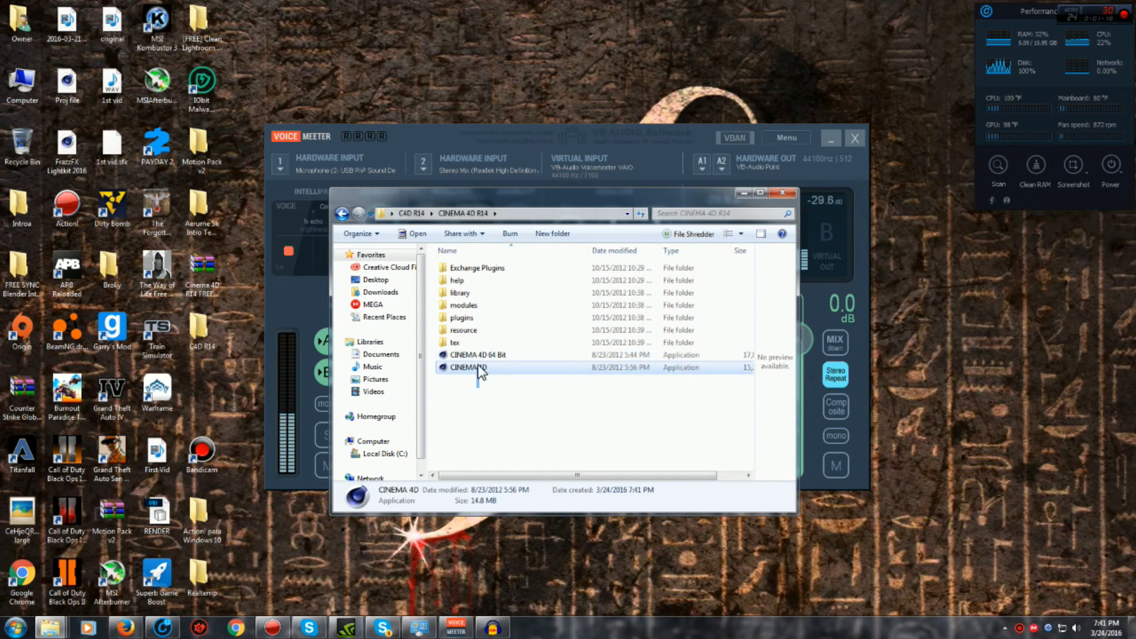
pyautogui.click(477, 355)
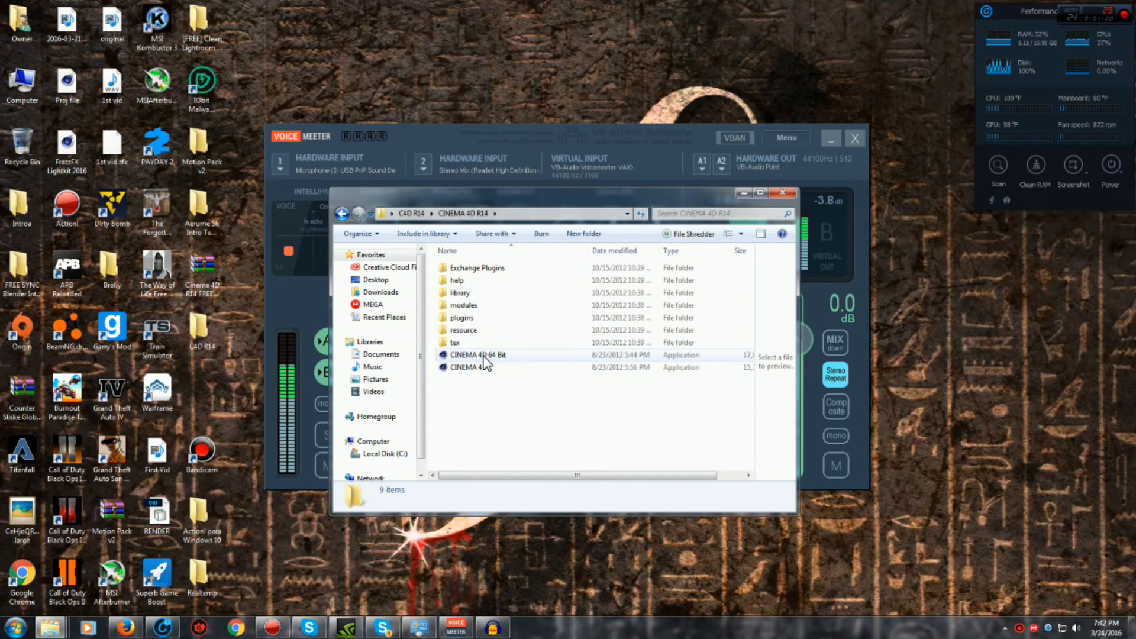
pyautogui.doubleClick(477, 355)
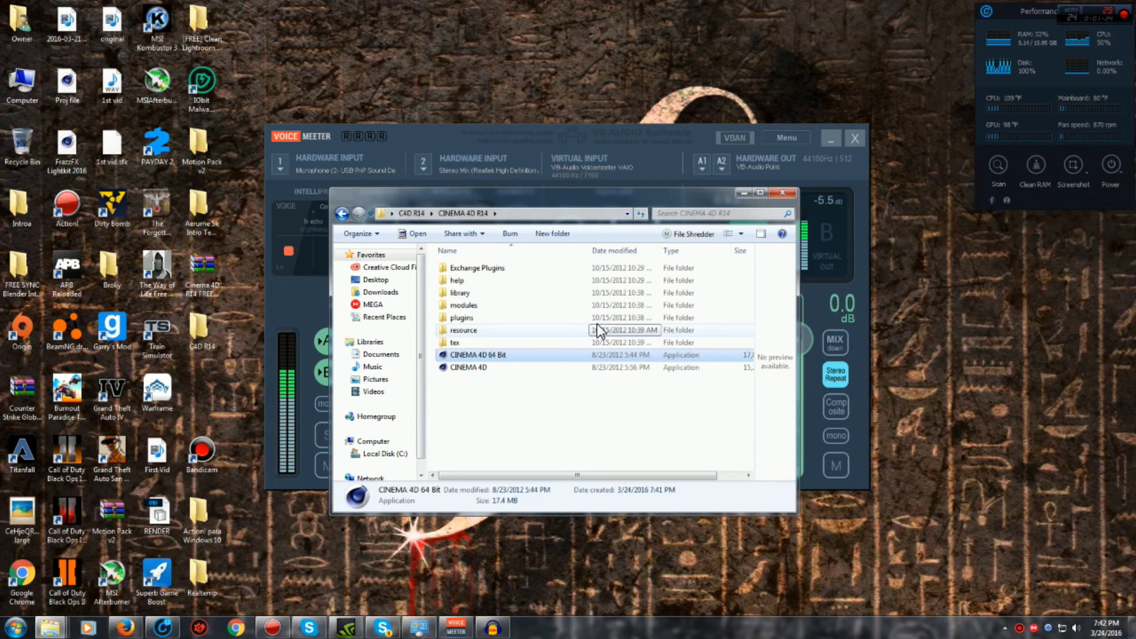
pyautogui.doubleClick(477, 355)
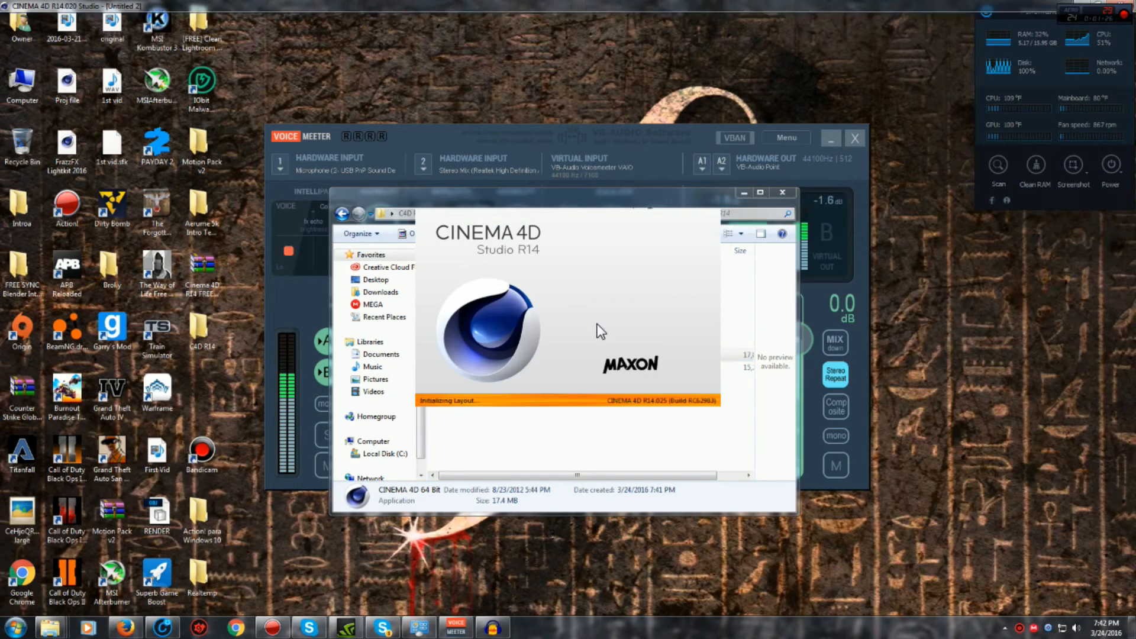